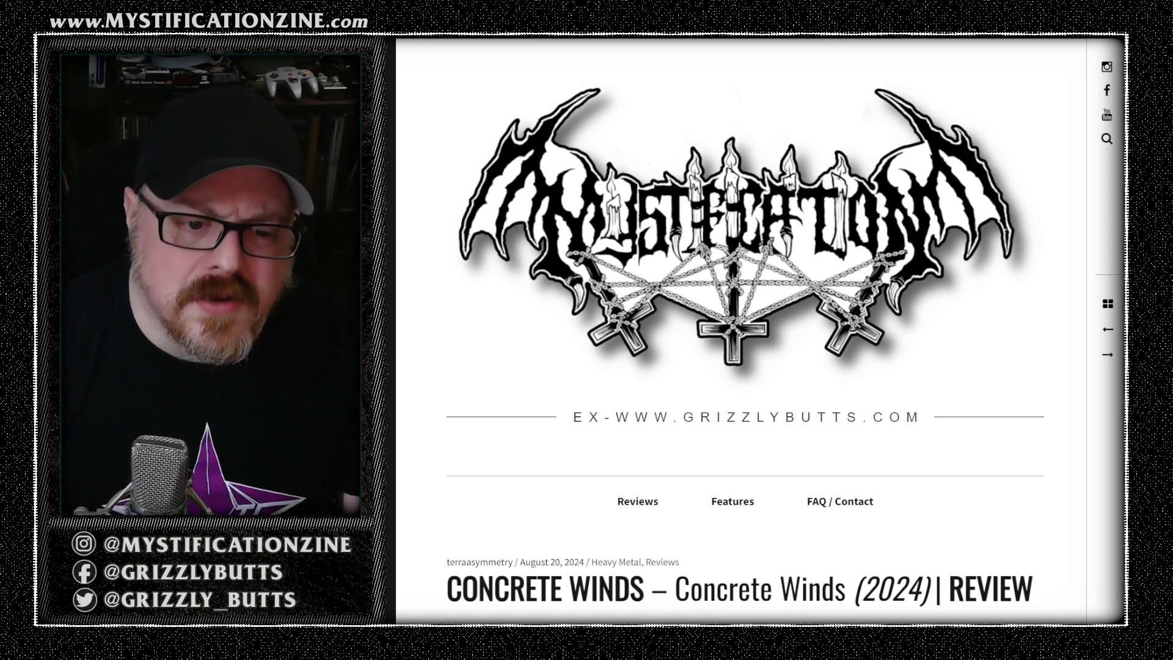
scroll(down, 3)
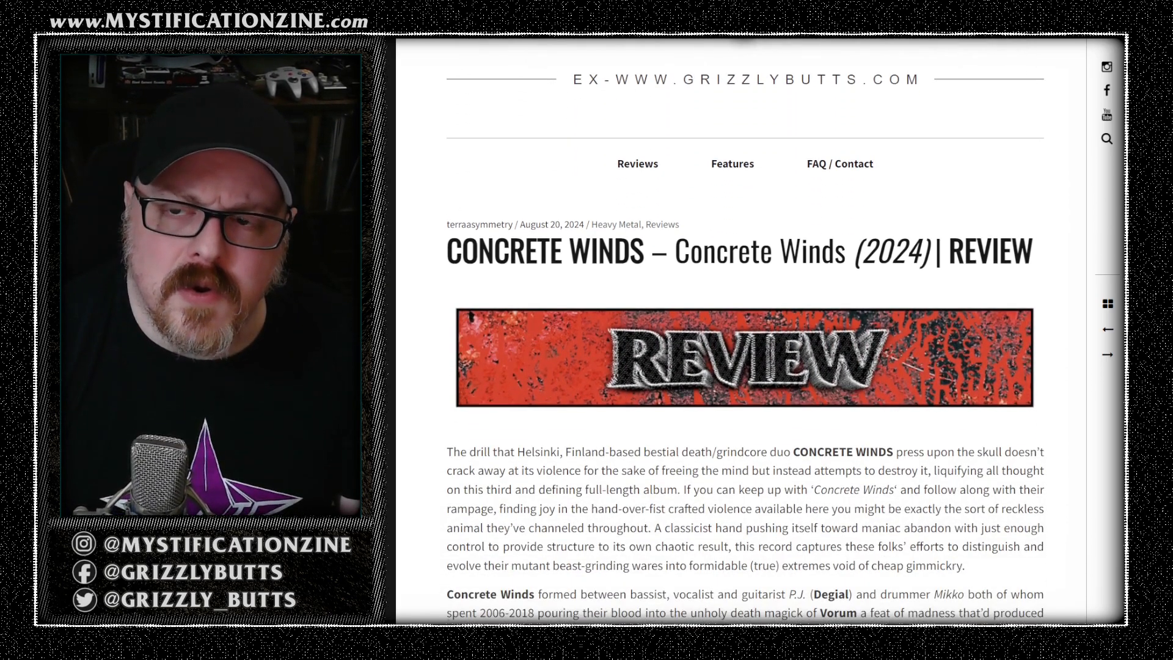
scroll(down, 3)
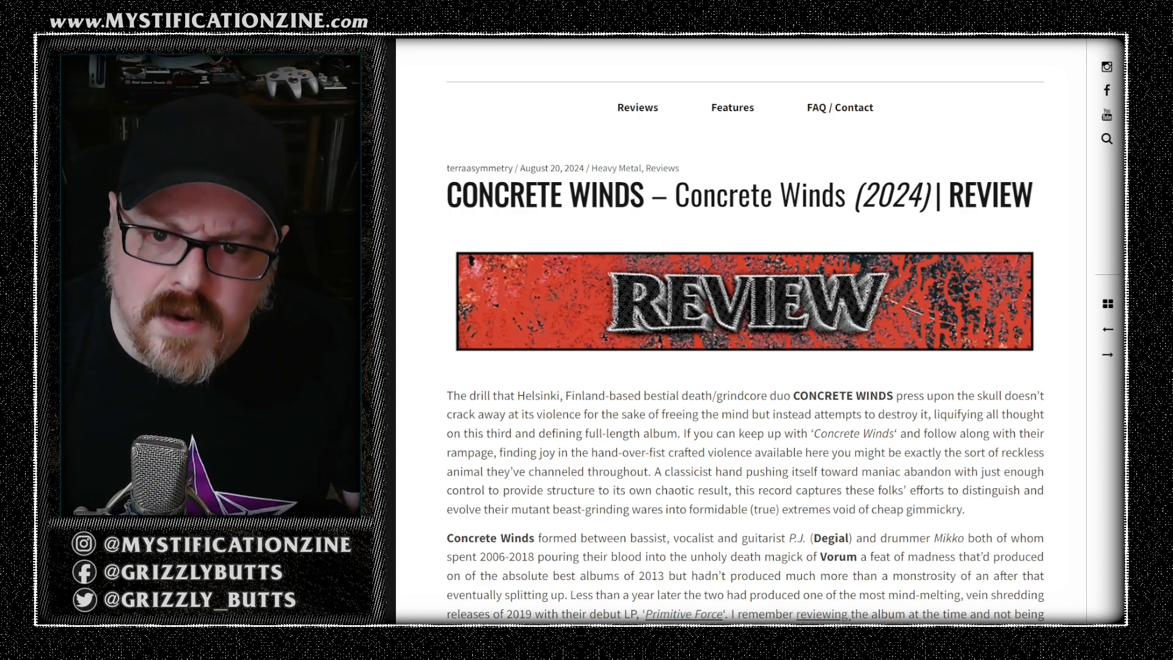
scroll(down, 3)
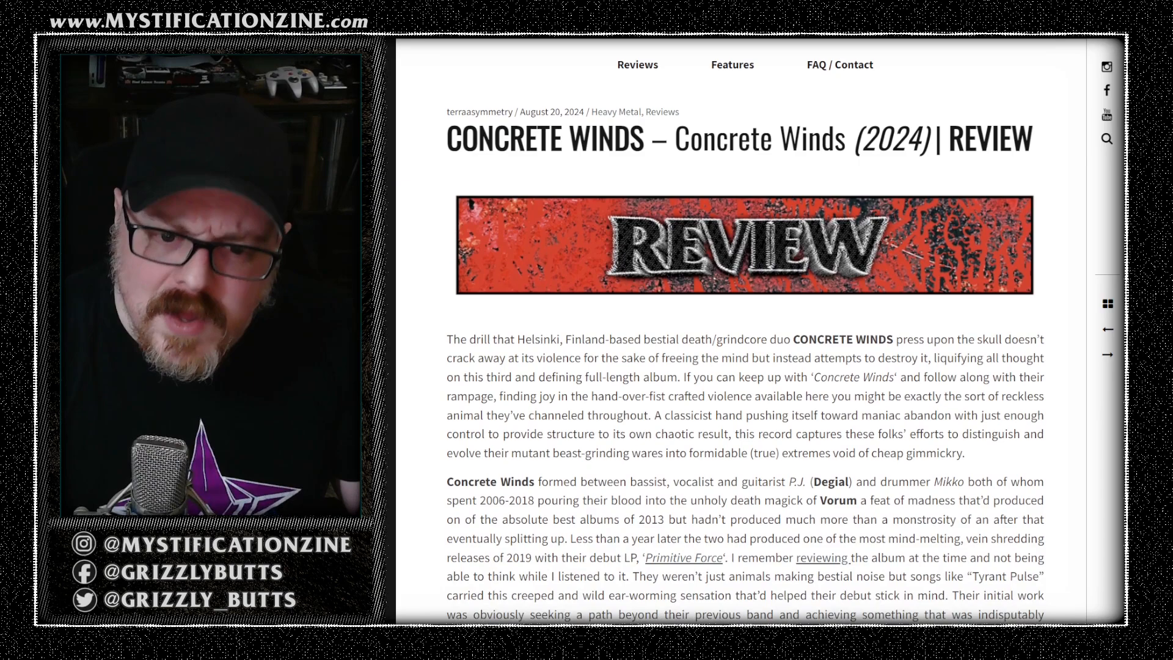
scroll(down, 3)
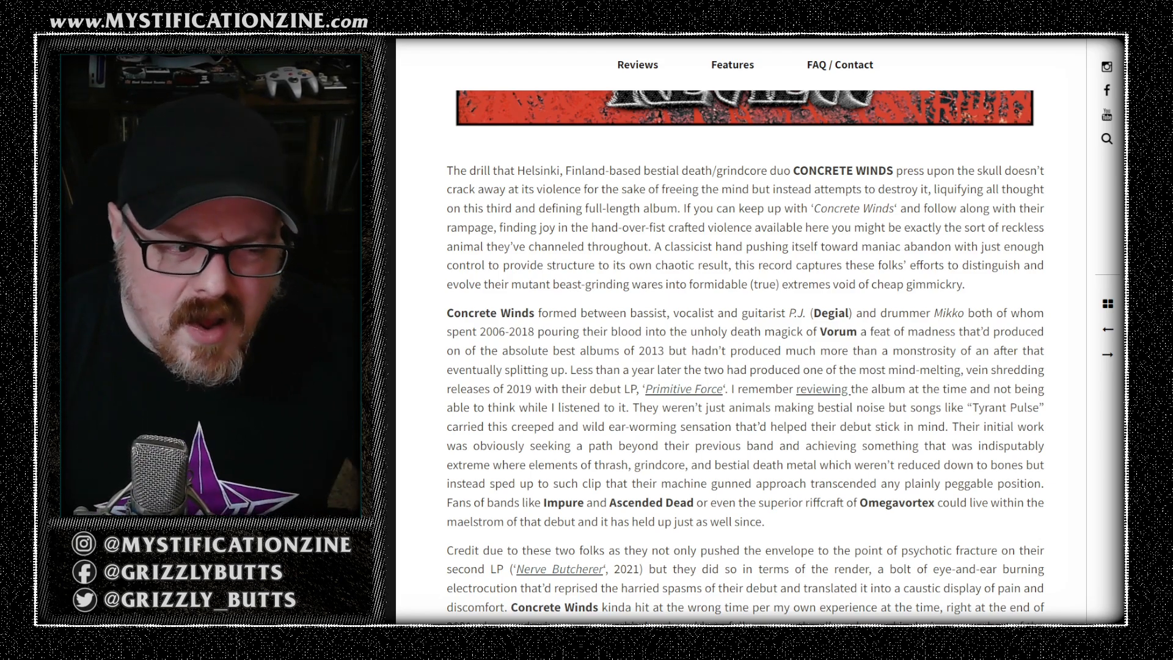
scroll(down, 3)
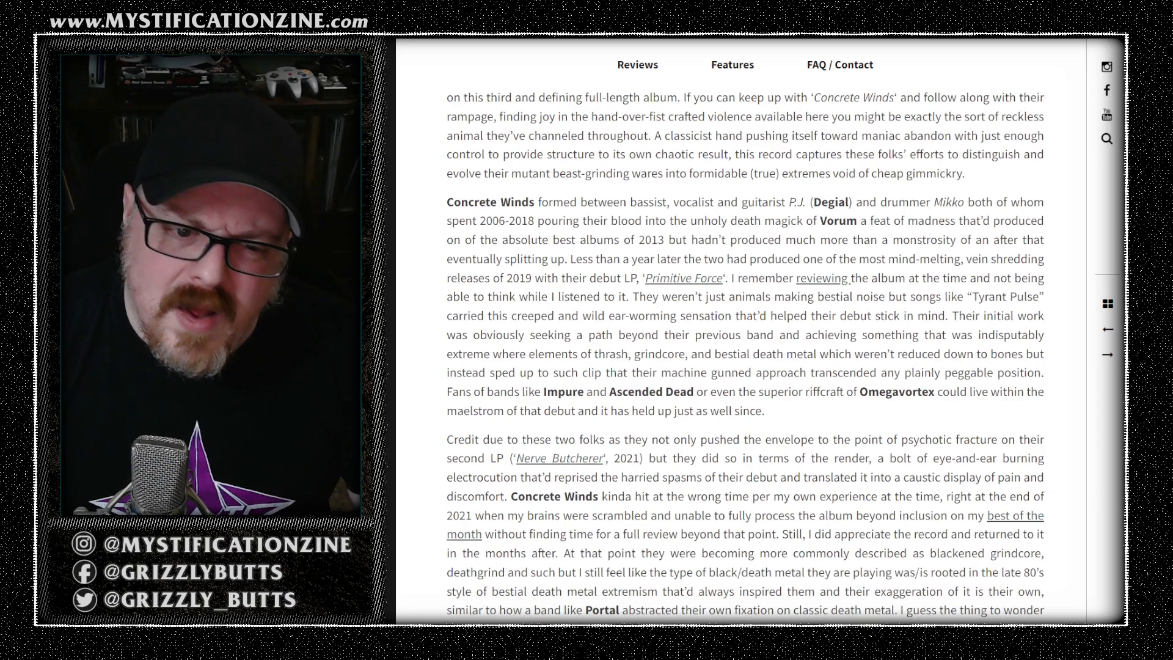
scroll(down, 3)
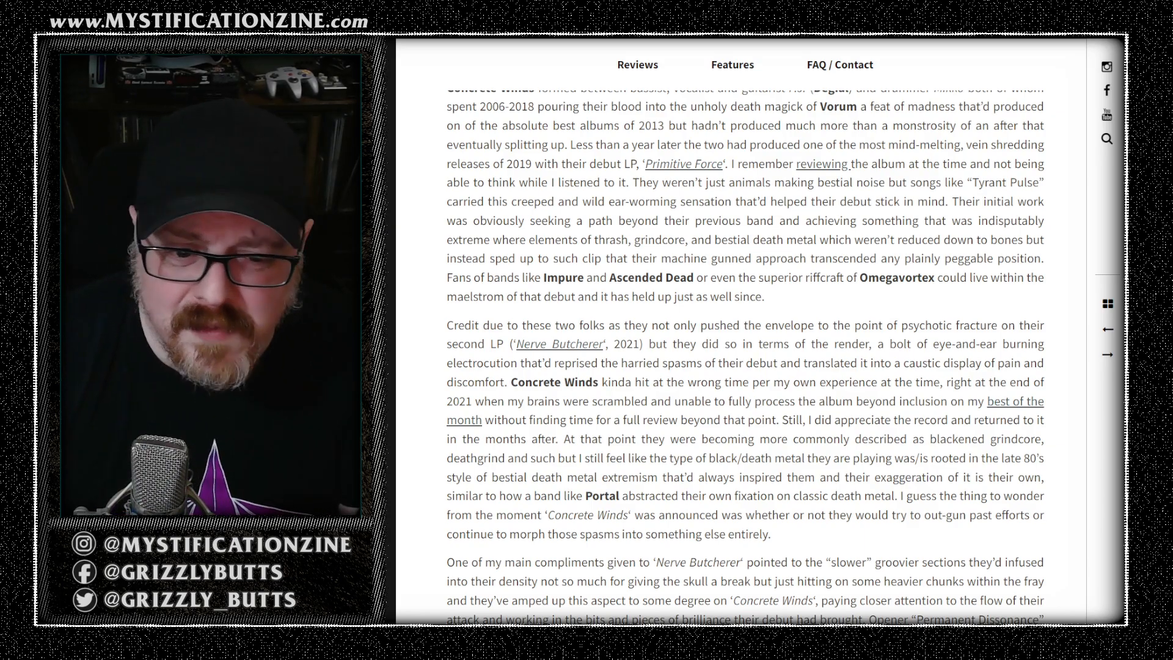
scroll(down, 3)
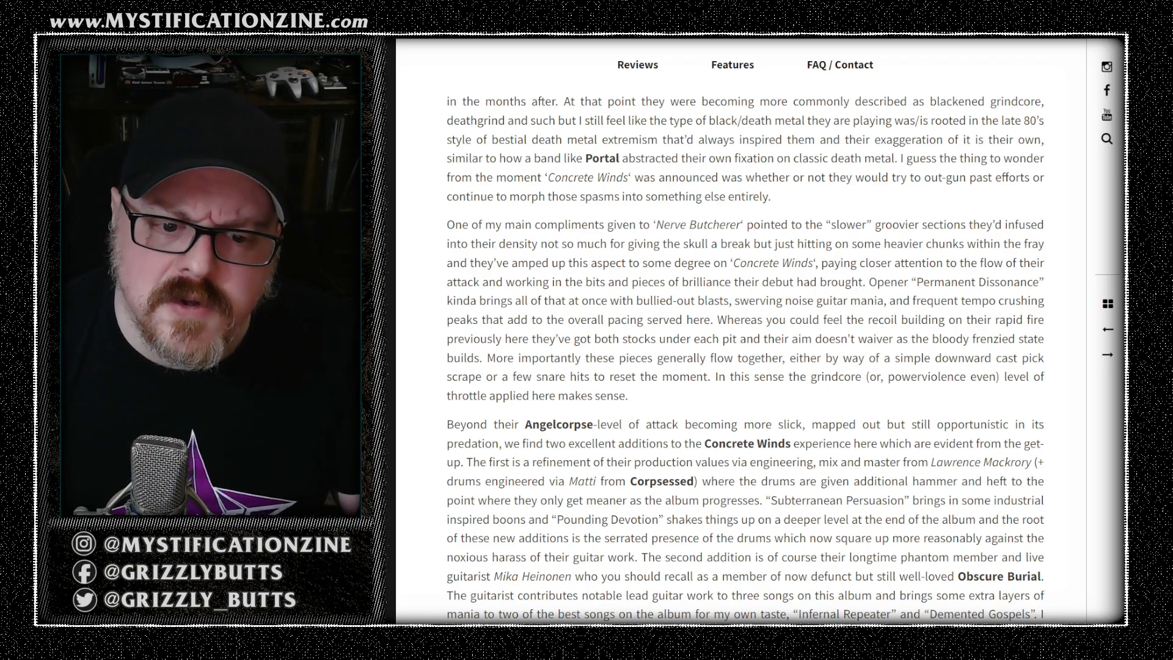
scroll(down, 3)
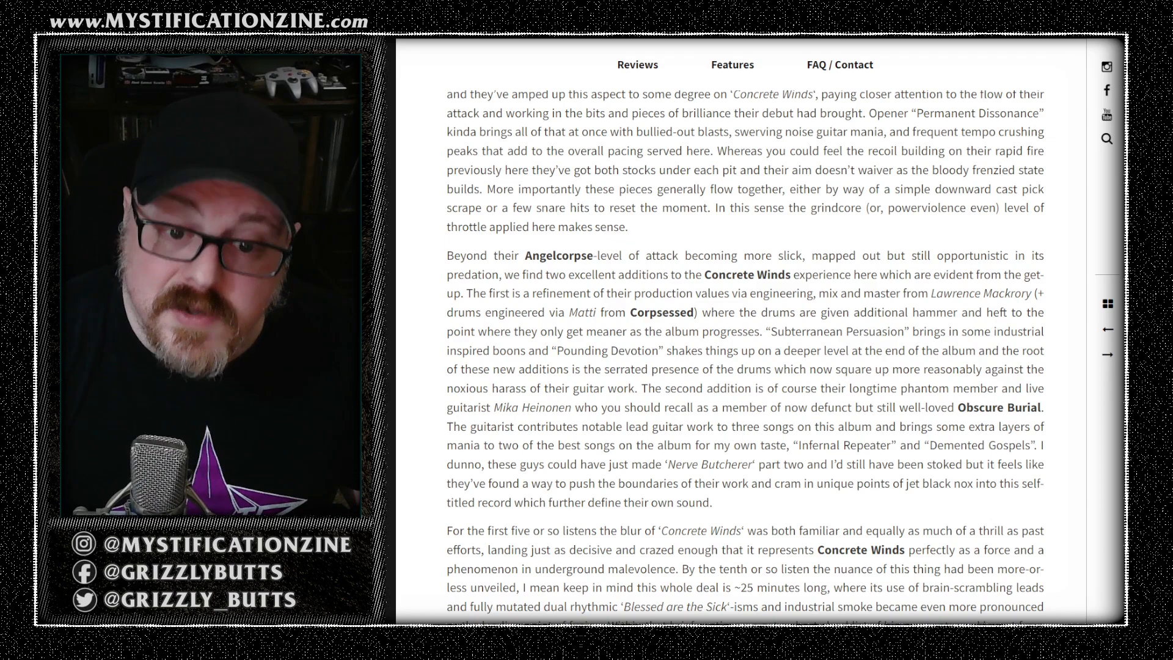
scroll(down, 3)
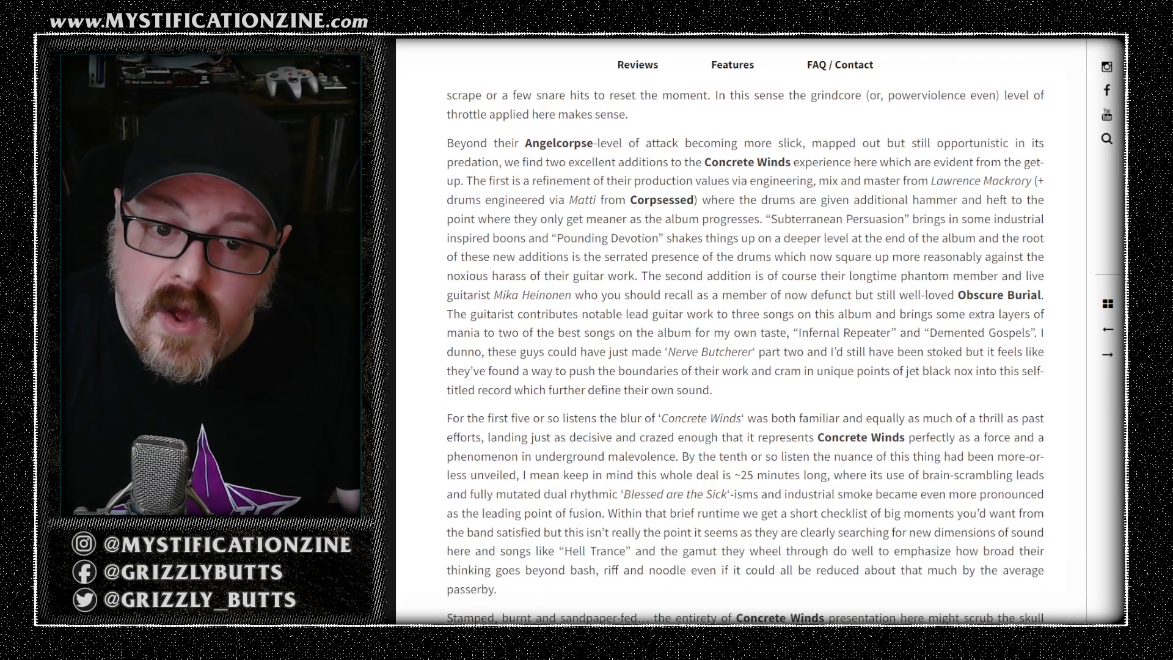
scroll(down, 3)
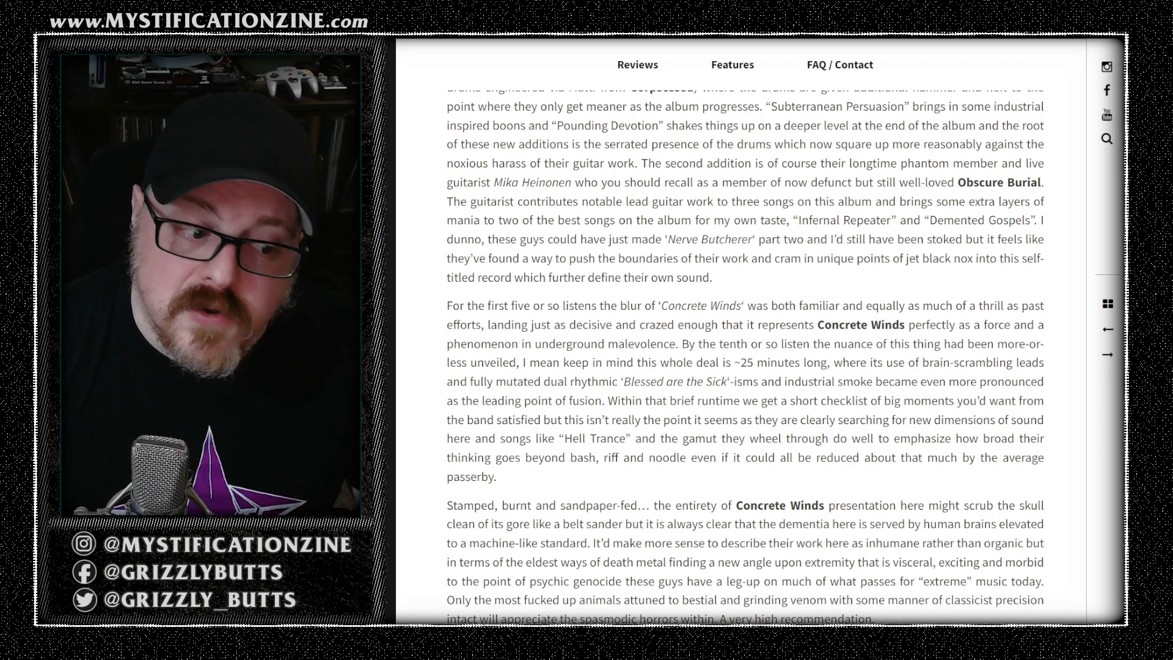
scroll(down, 3)
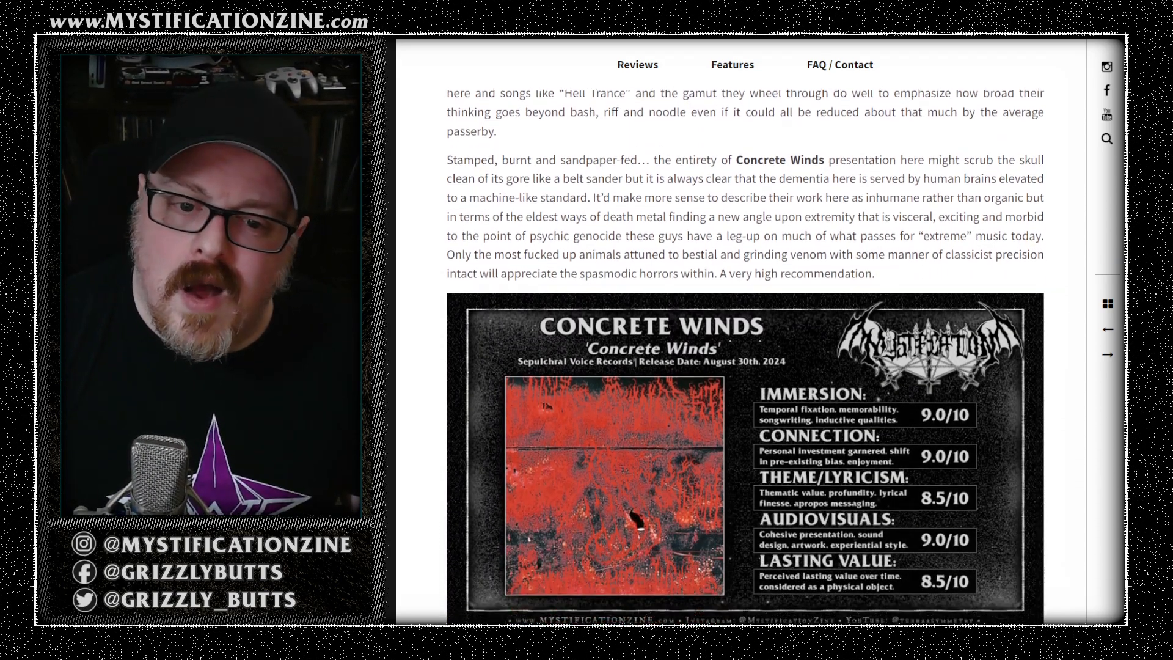
scroll(down, 3)
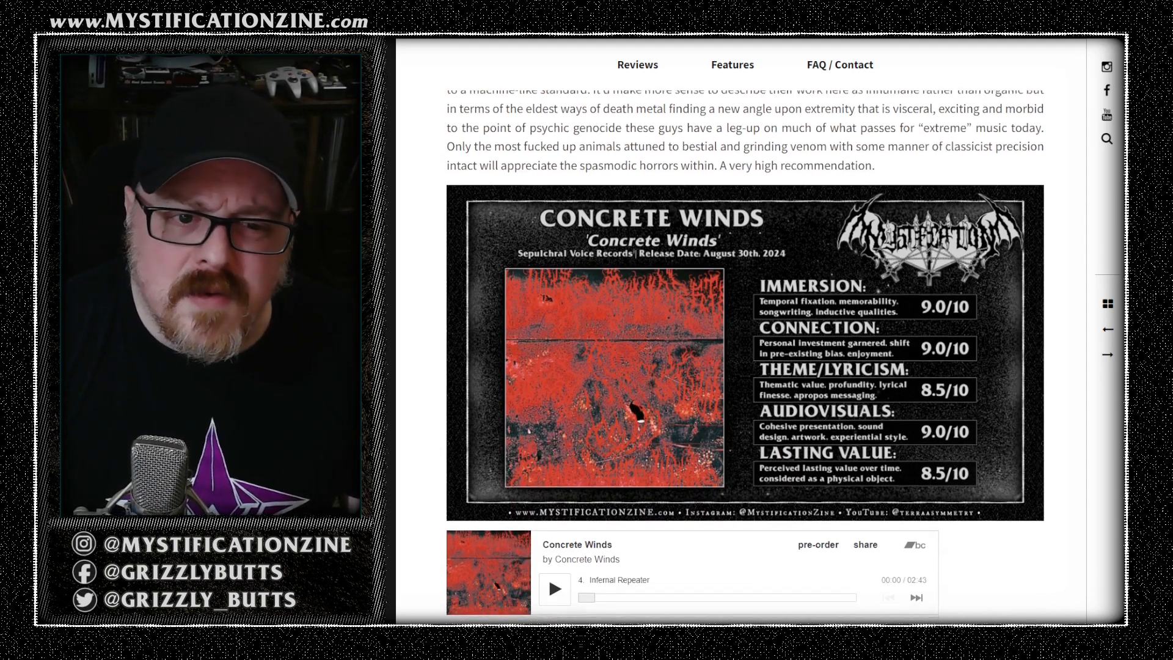
scroll(down, 3)
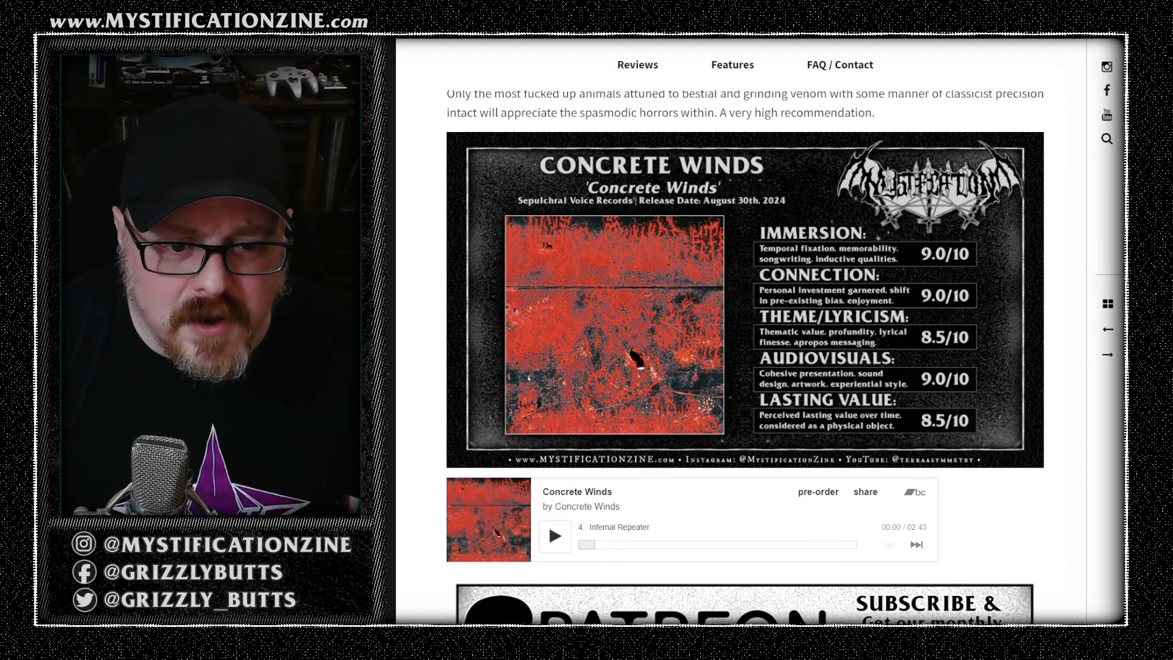